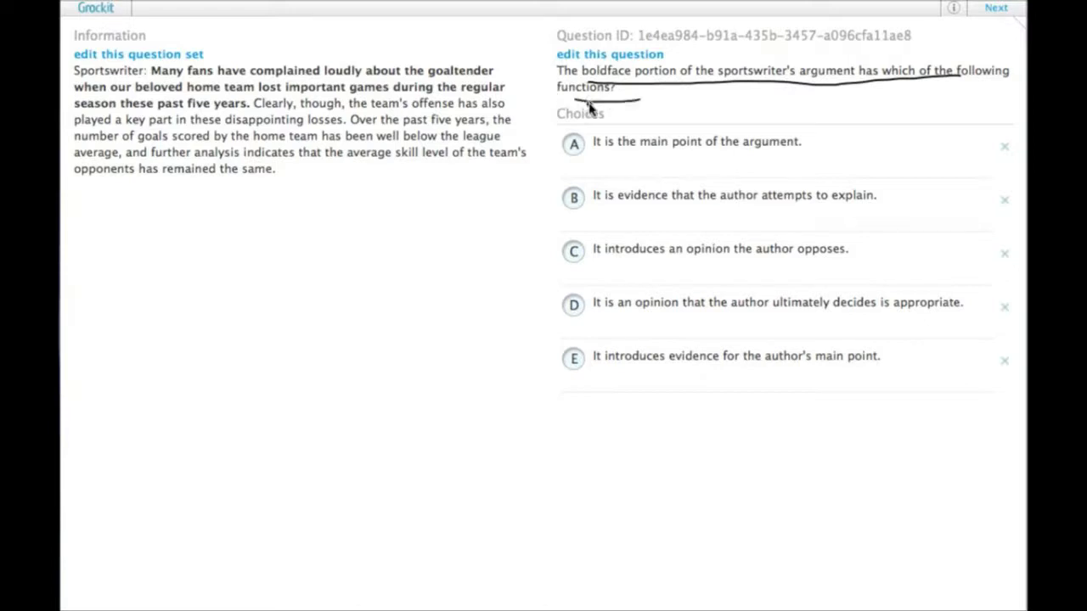
pyautogui.moveTo(157, 77)
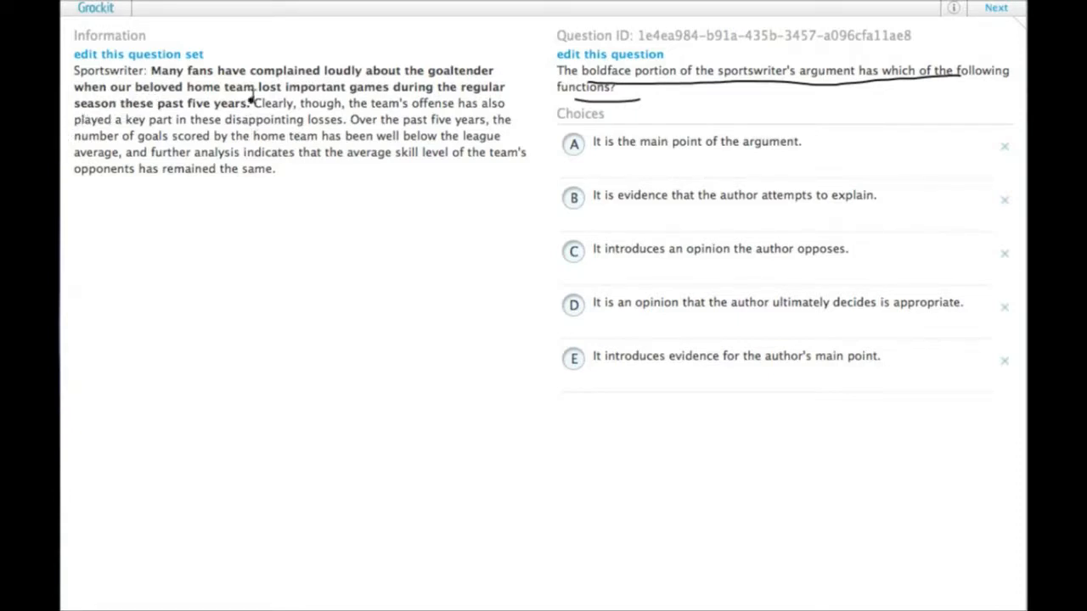
pyautogui.moveTo(259, 117)
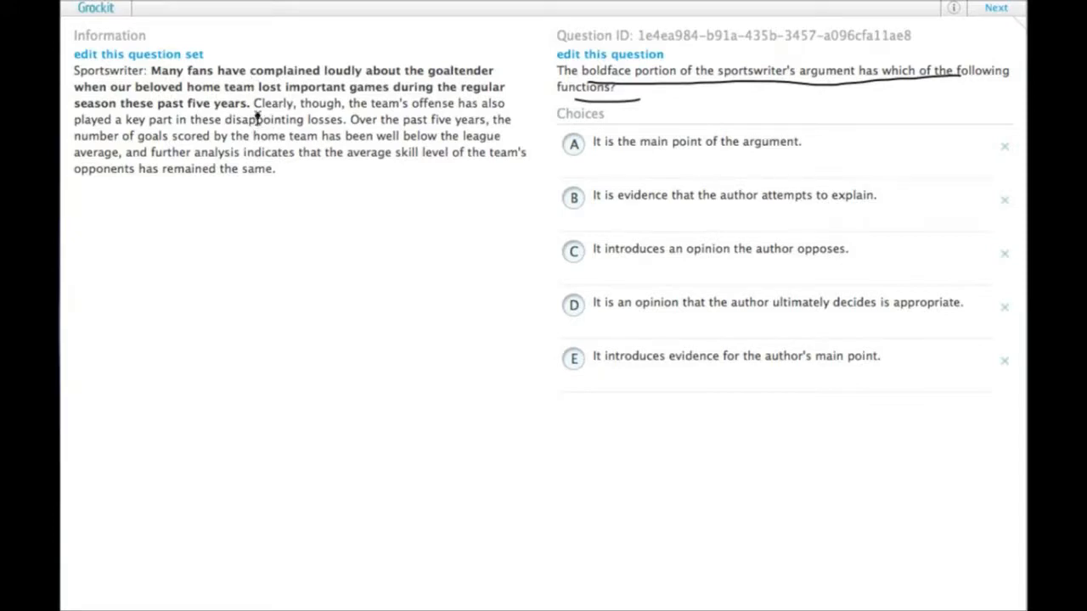
pyautogui.moveTo(259, 153)
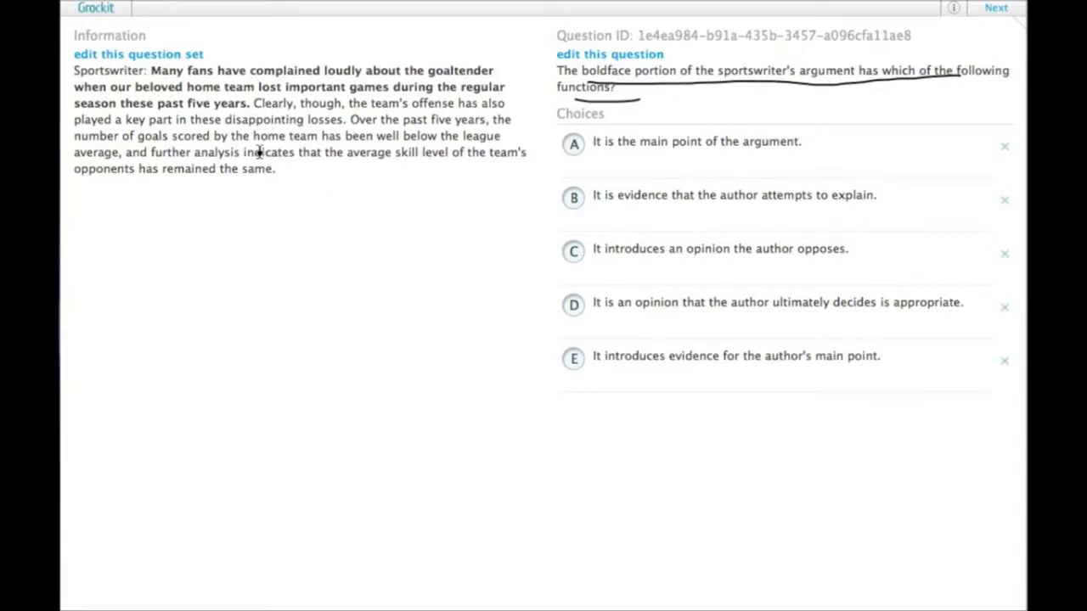
pyautogui.moveTo(296, 113)
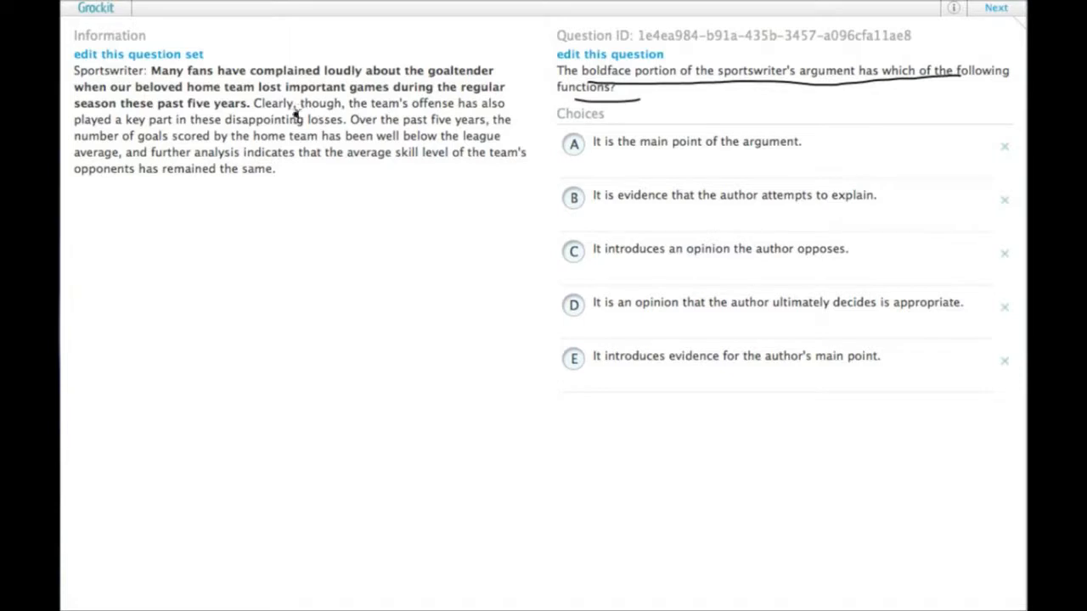
pyautogui.moveTo(365, 117)
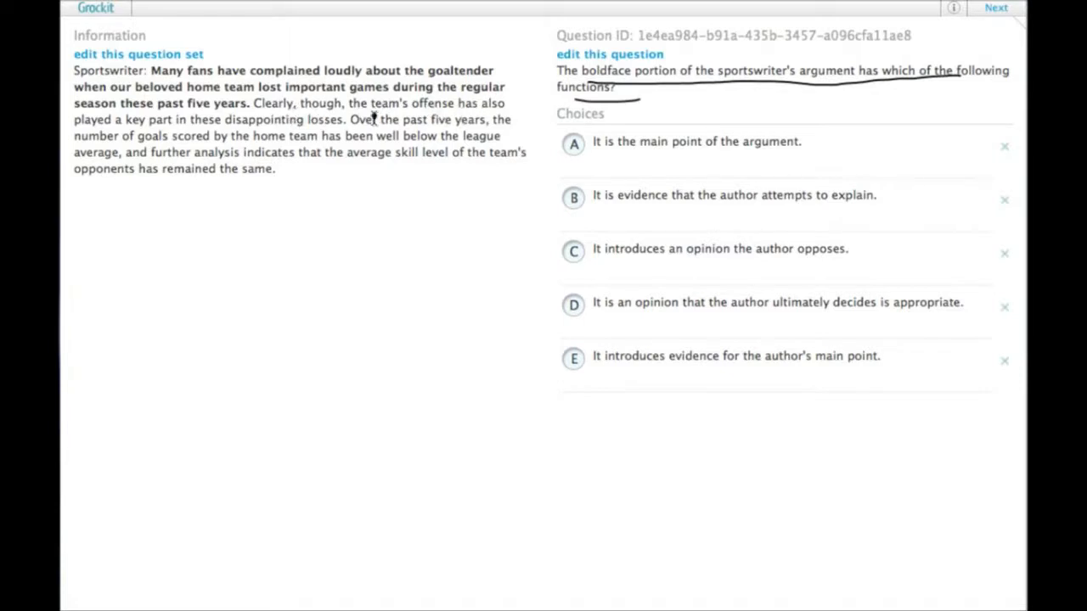
pyautogui.moveTo(327, 129)
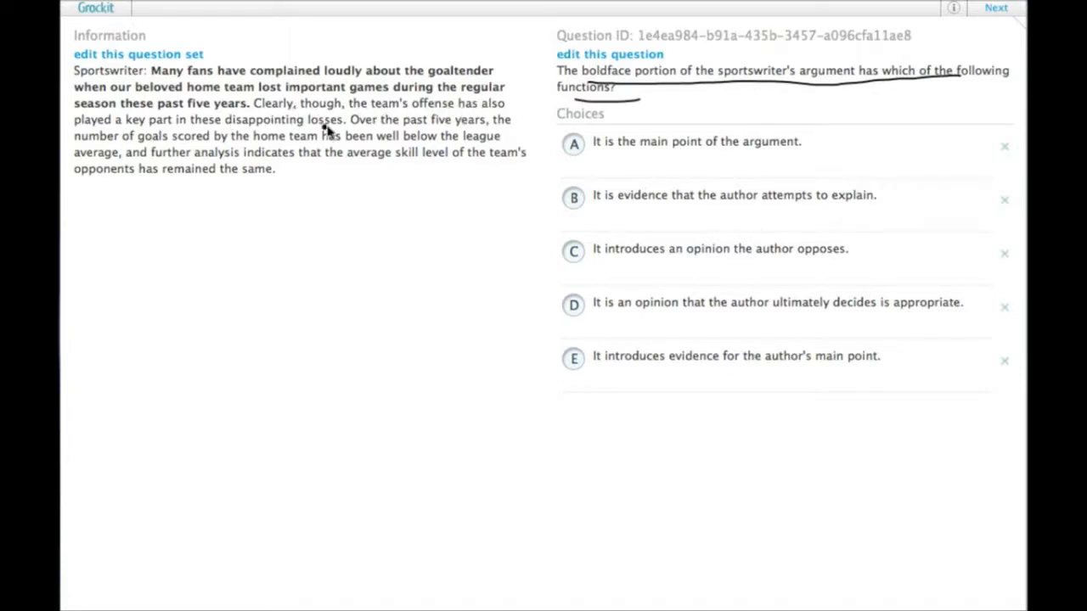
pyautogui.moveTo(188, 135)
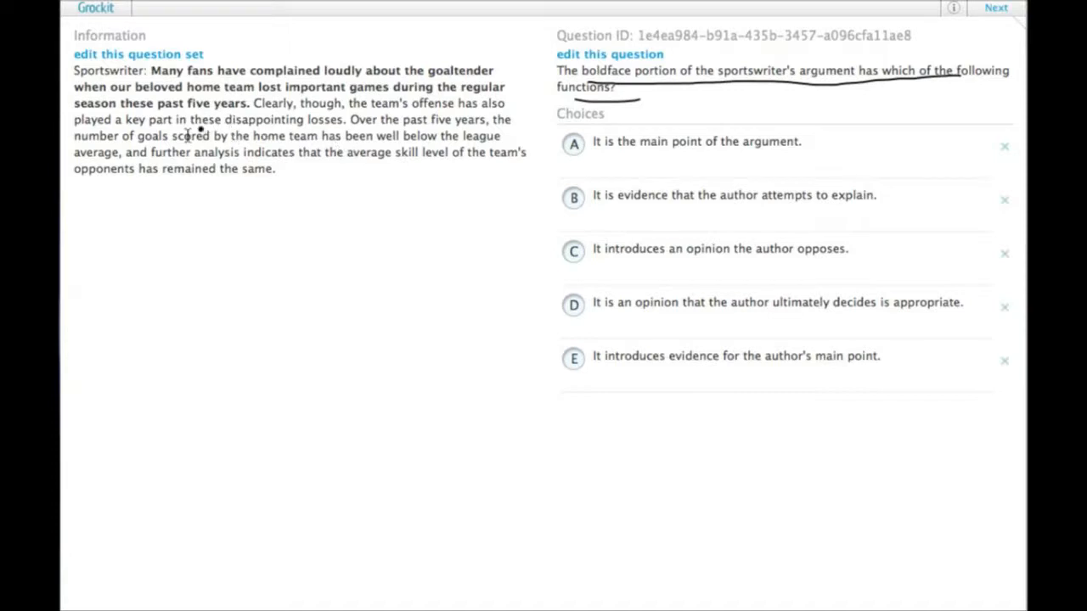
pyautogui.moveTo(338, 114)
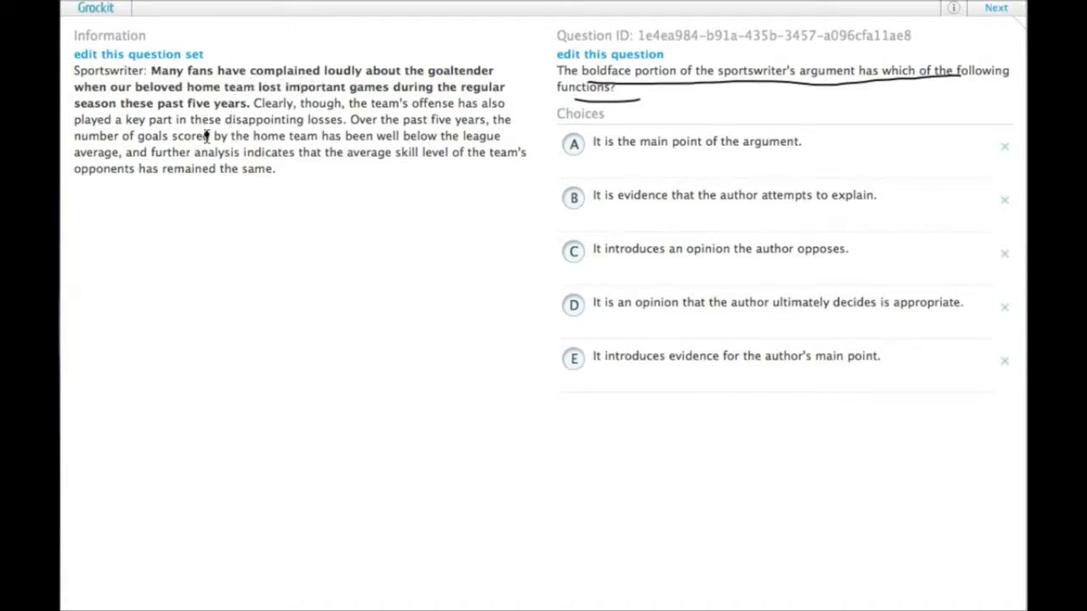
pyautogui.moveTo(222, 136)
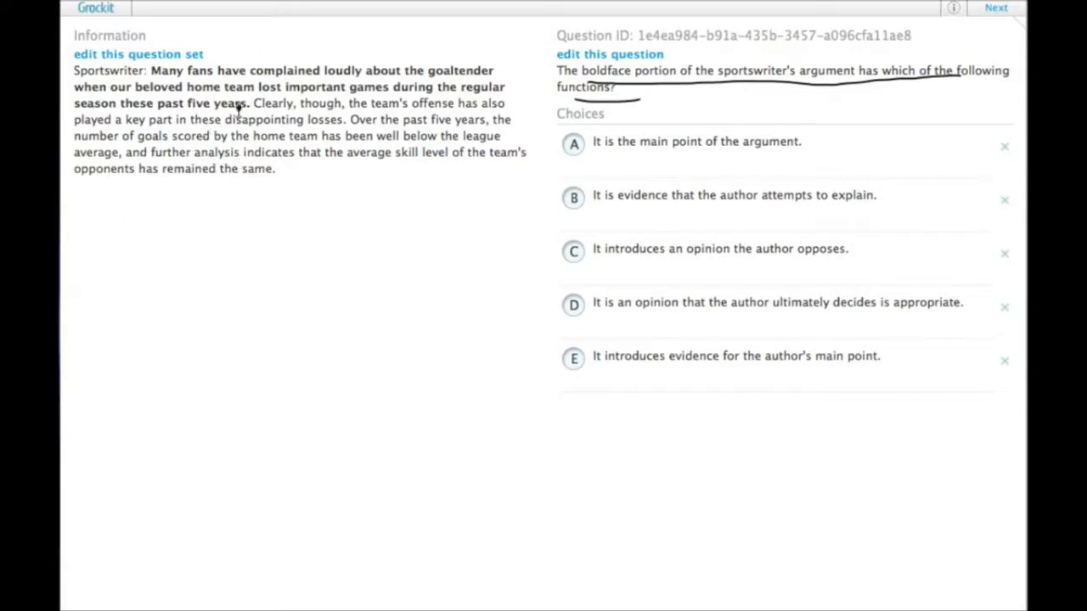
pyautogui.moveTo(347, 155)
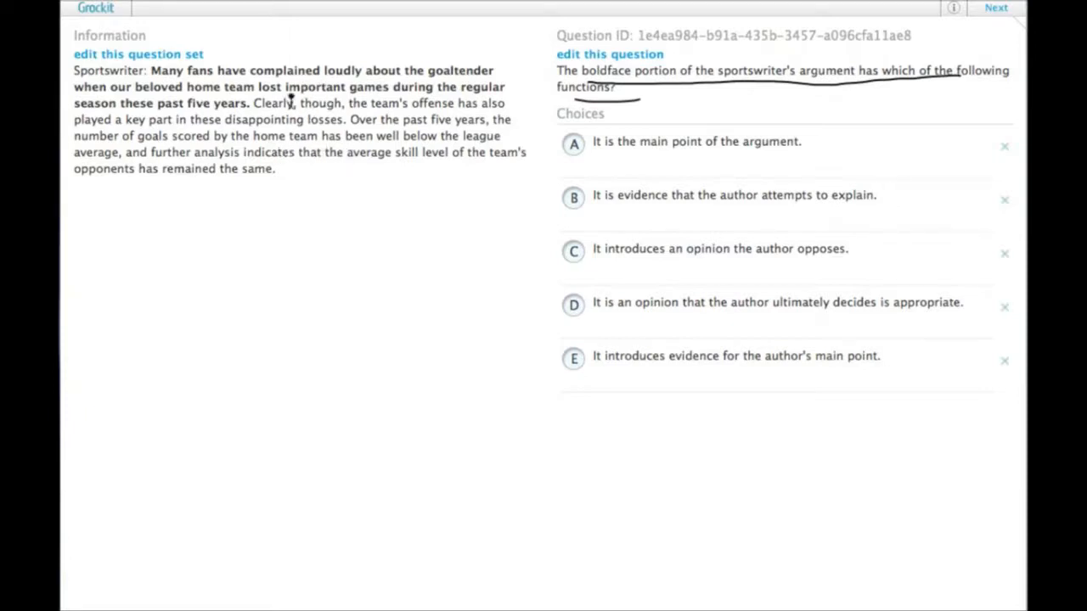
pyautogui.moveTo(267, 113)
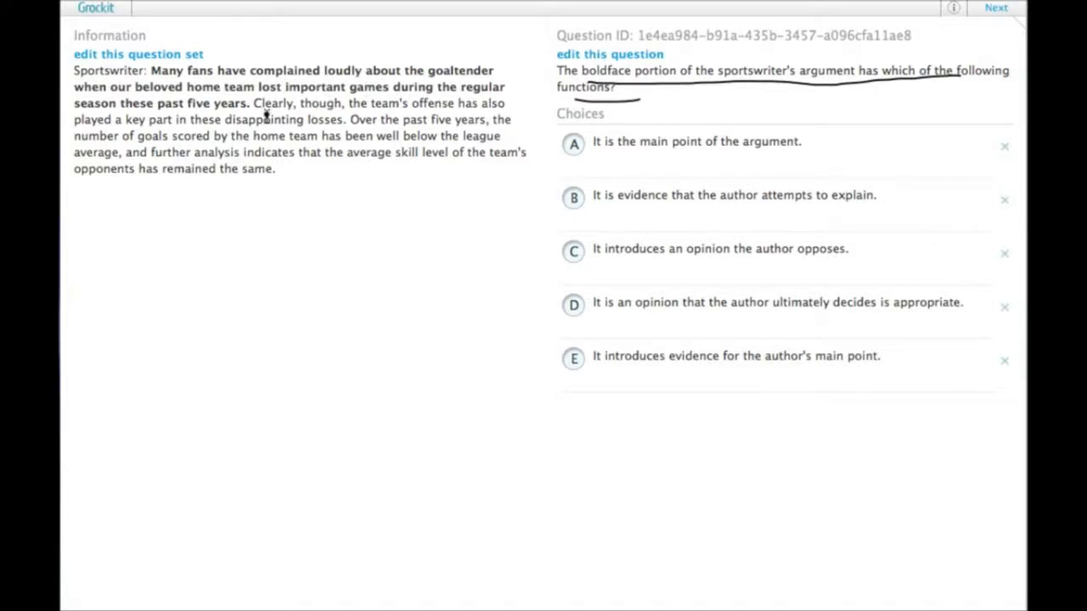
pyautogui.moveTo(230, 138)
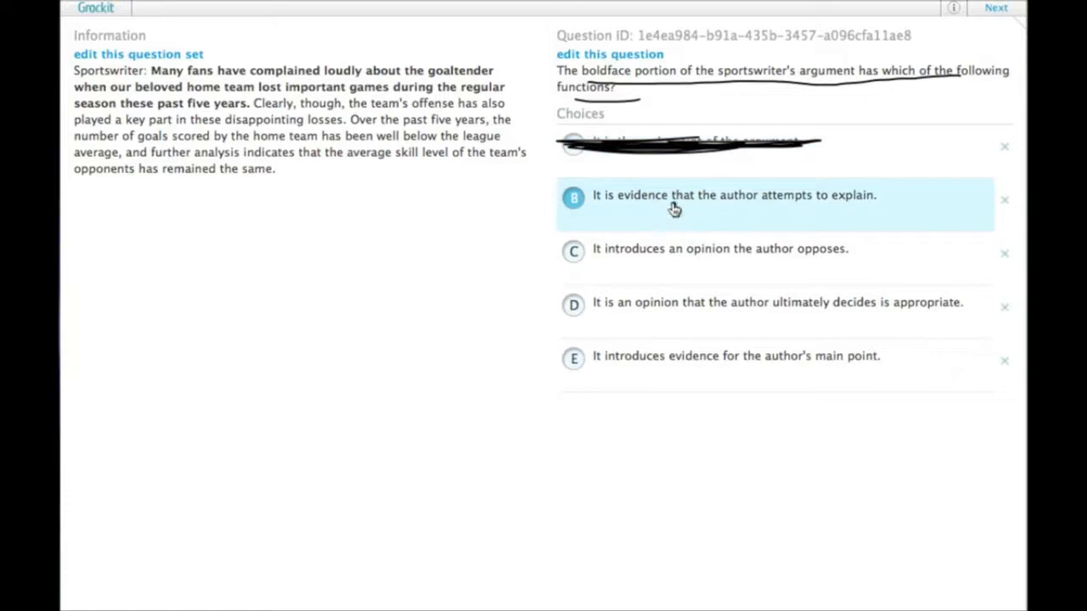
pyautogui.moveTo(707, 218)
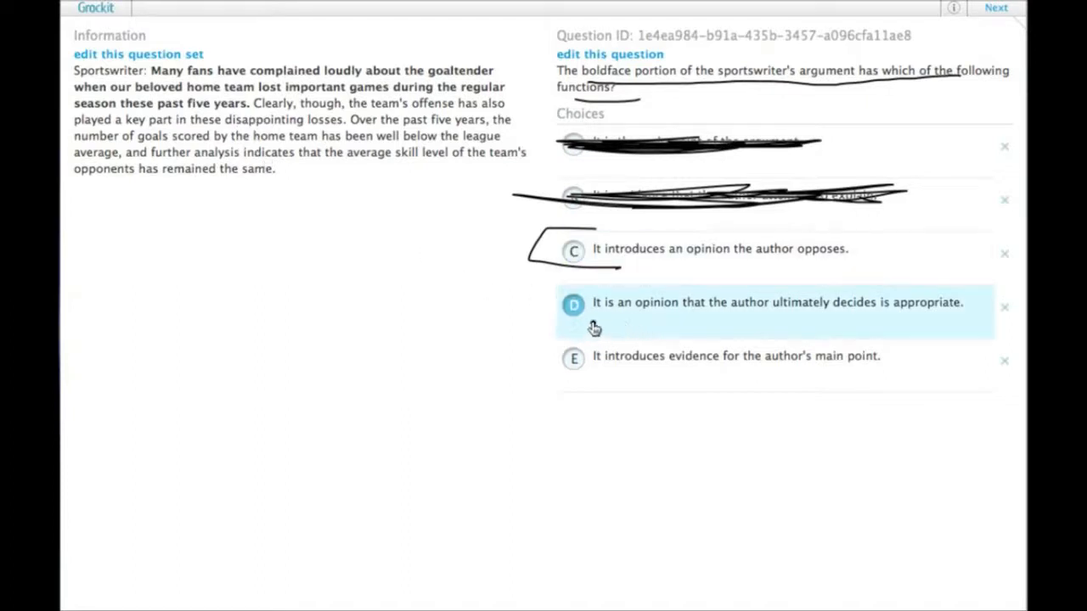
pyautogui.moveTo(967, 311)
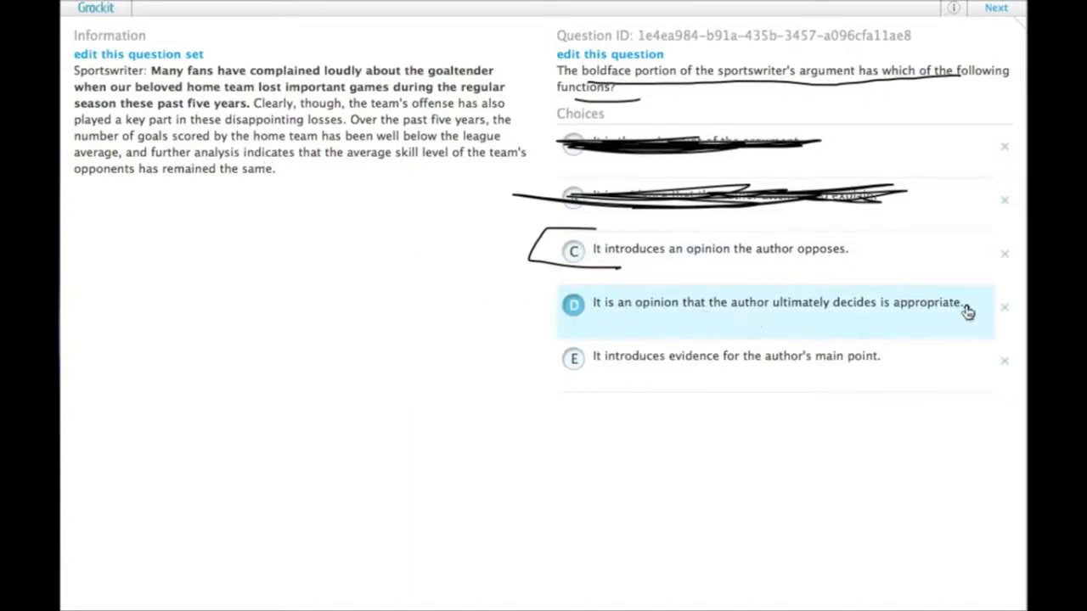